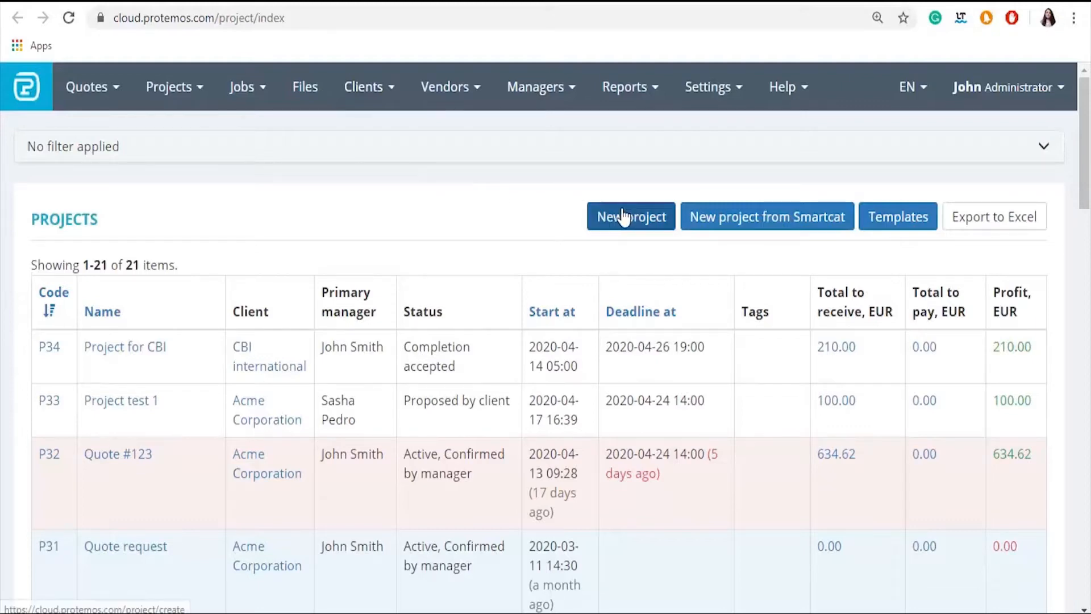
mouse_move(198, 109)
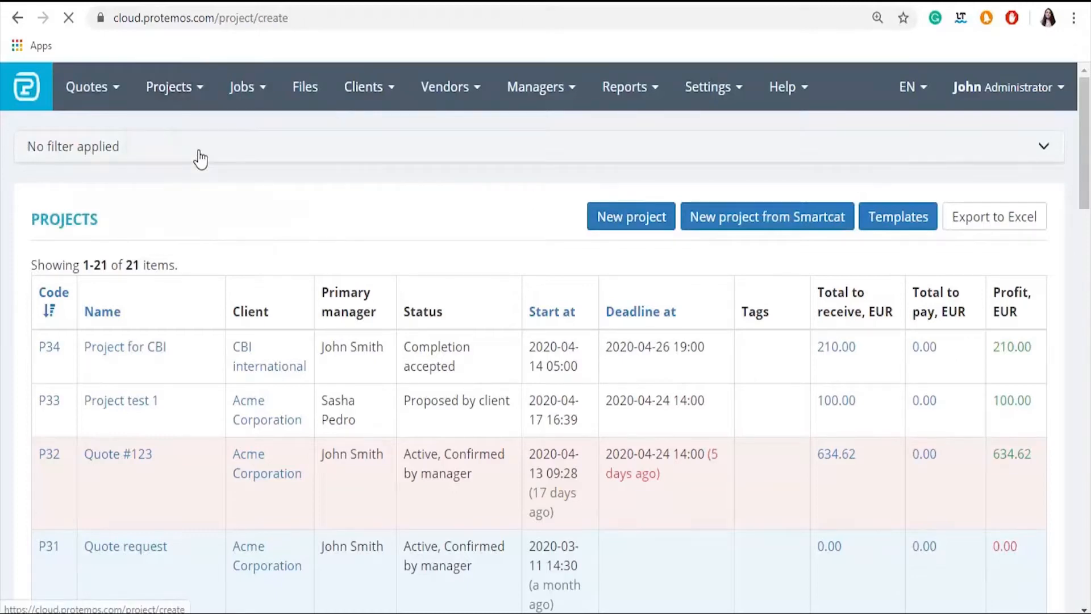
Start a new project and scroll the prefilled Bulgarian–English Acme Corporation form to its Create button.
left_click(631, 216)
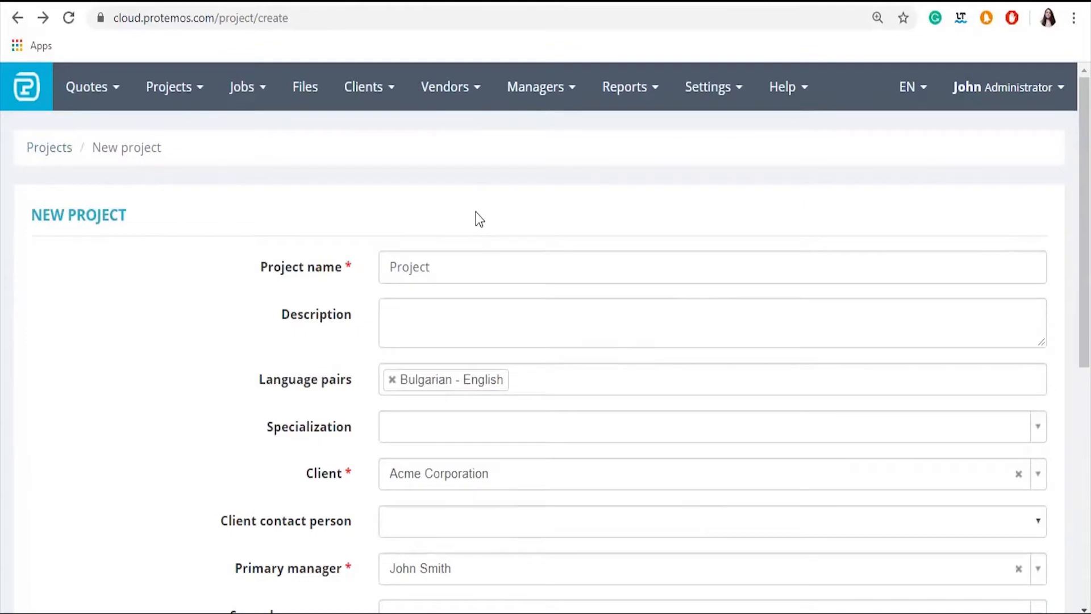
scroll("down", 3)
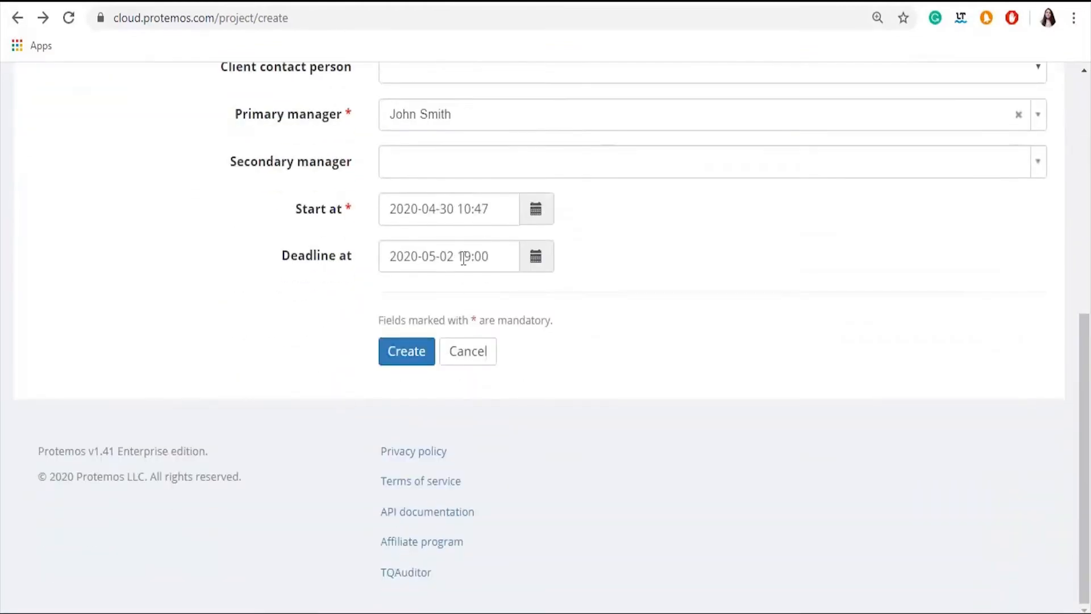
Create project P36, check its More actions menu, and view its uploaded For tranlsation.docx file.
left_click(406, 351)
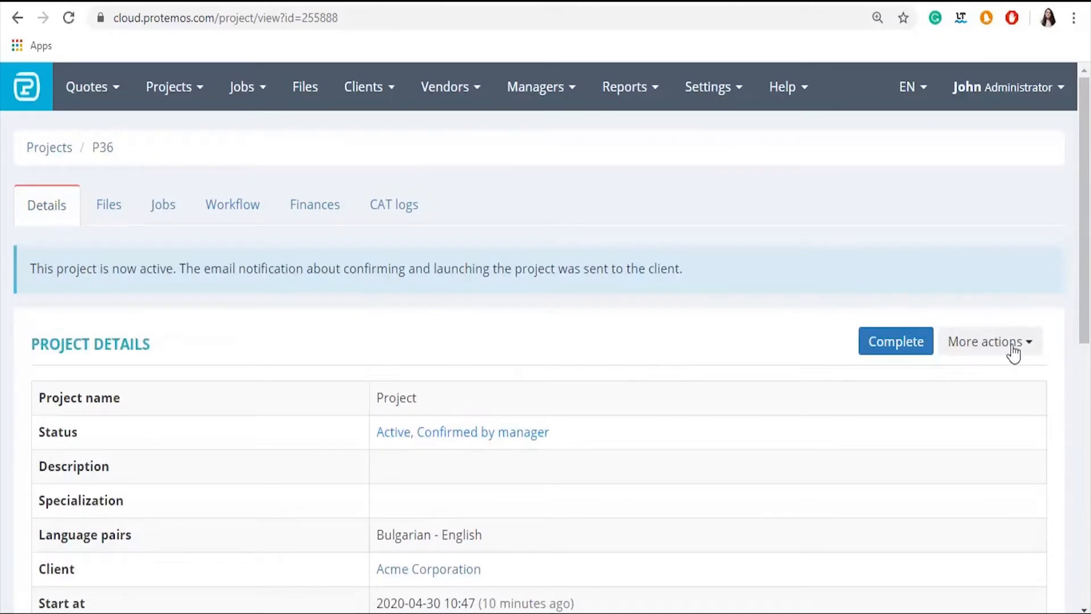
left_click(990, 341)
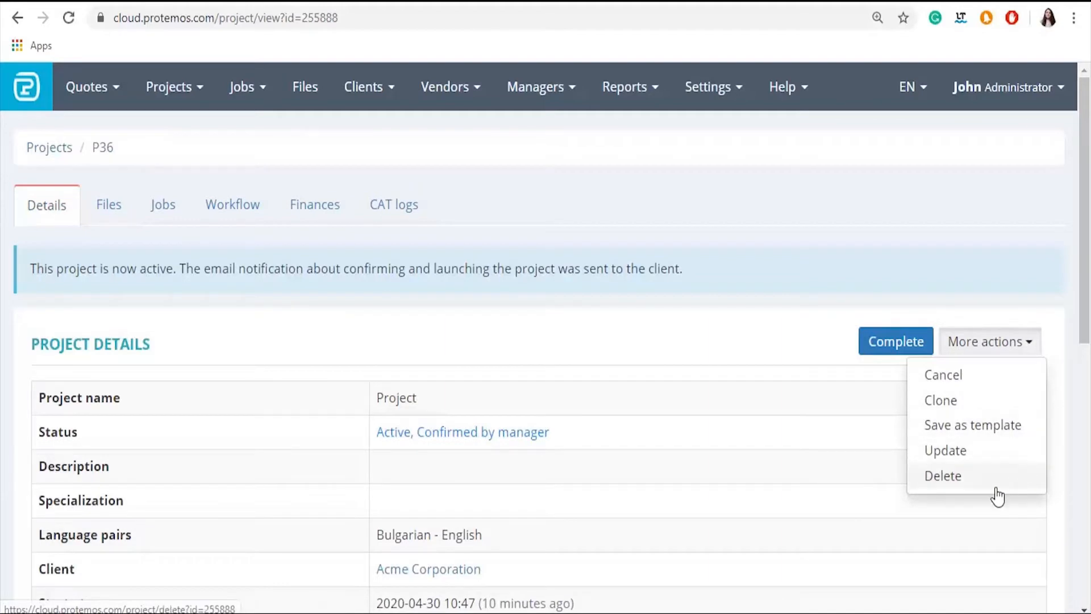
left_click(108, 204)
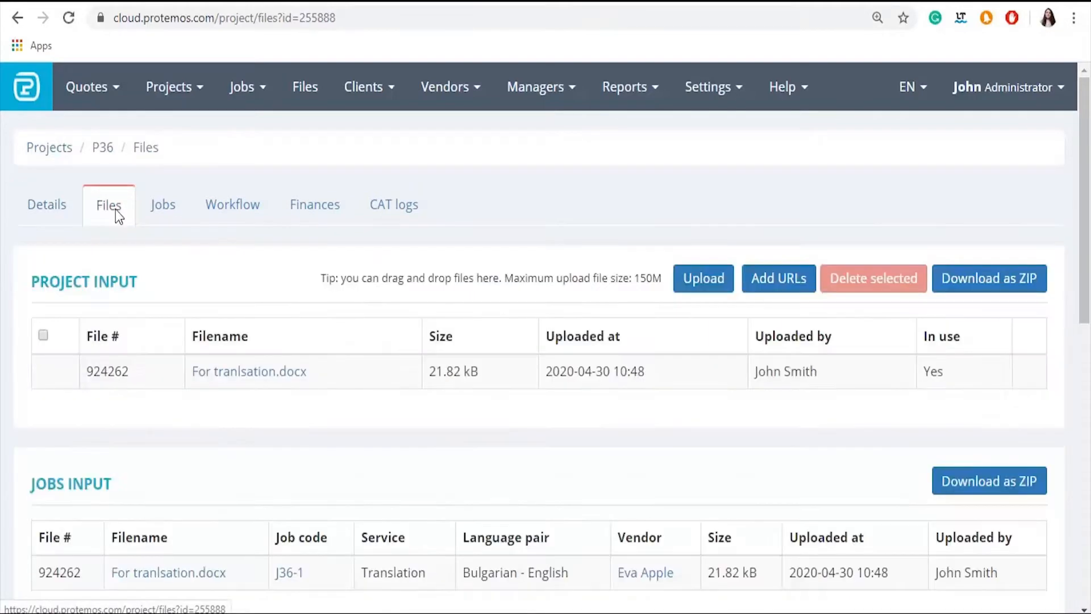
left_click(162, 205)
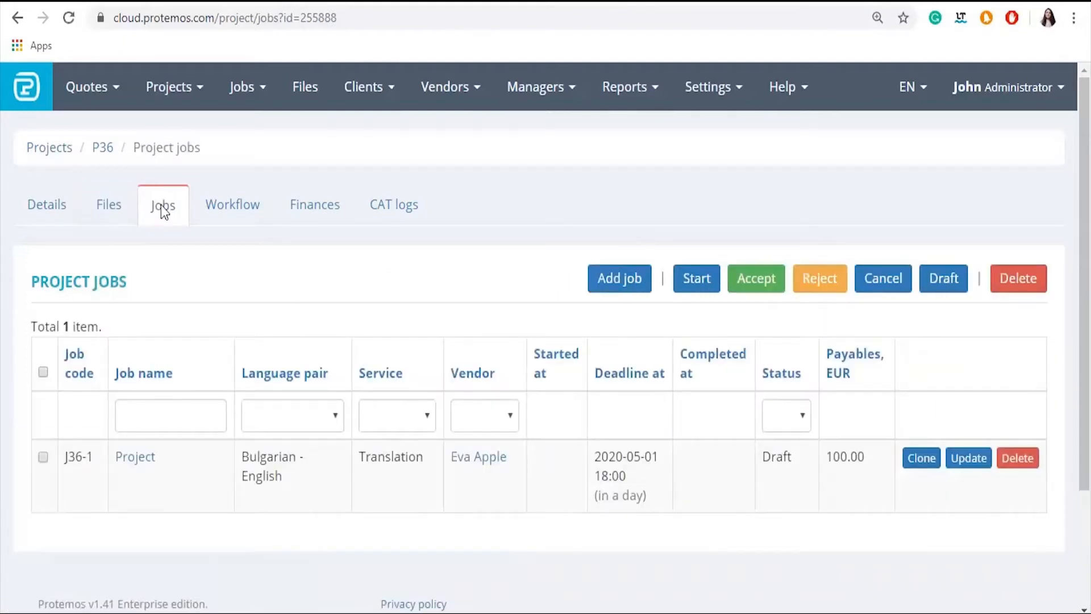
mouse_move(183, 214)
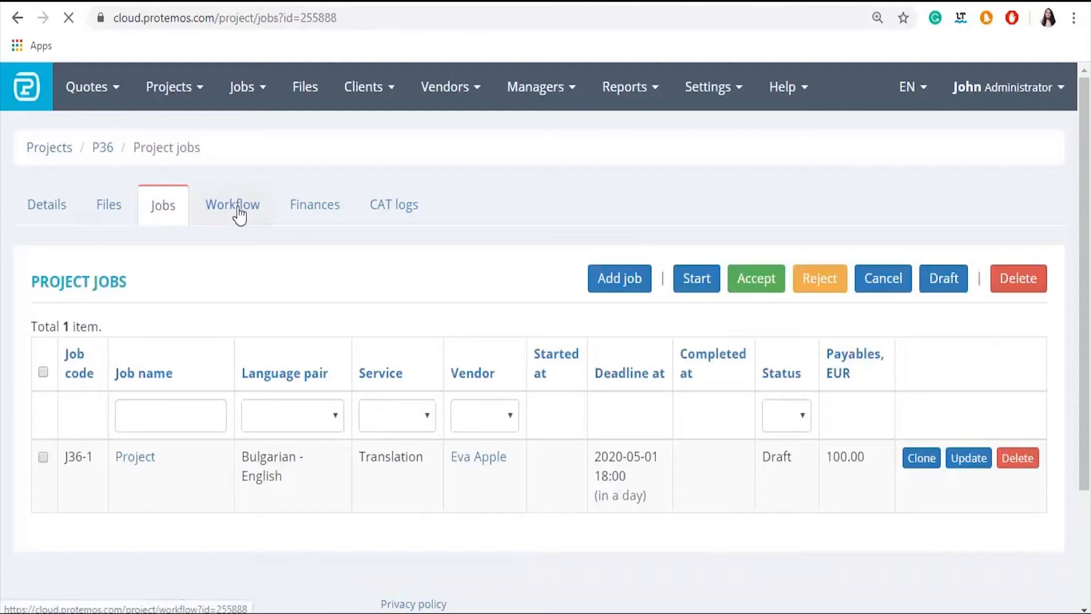
Review P36's workflow and 110.00 EUR profit finances, then its 2,924-word memoQ CAT log.
left_click(231, 204)
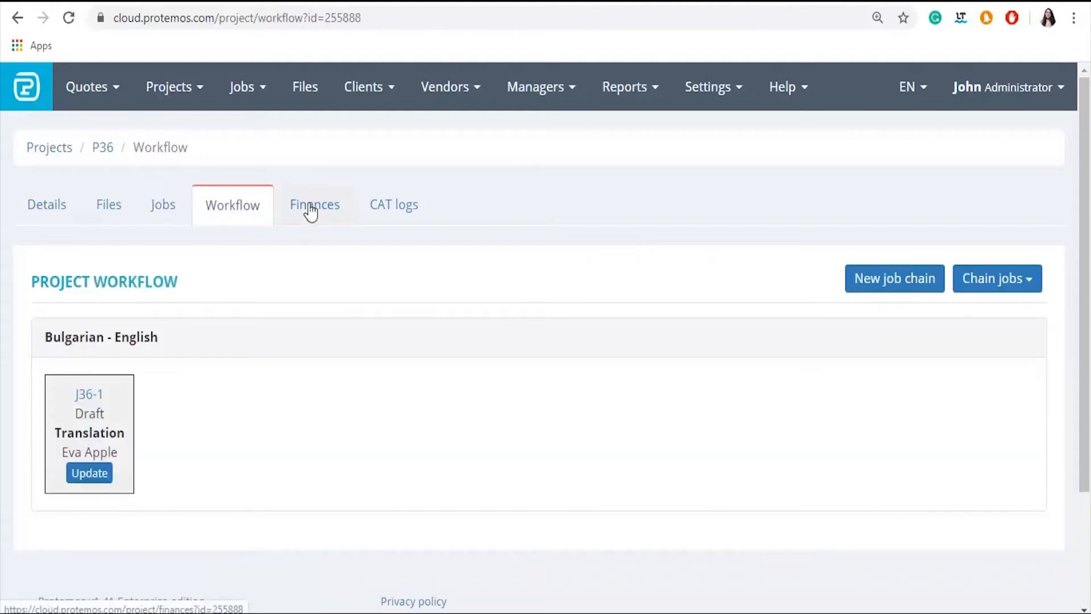
left_click(314, 204)
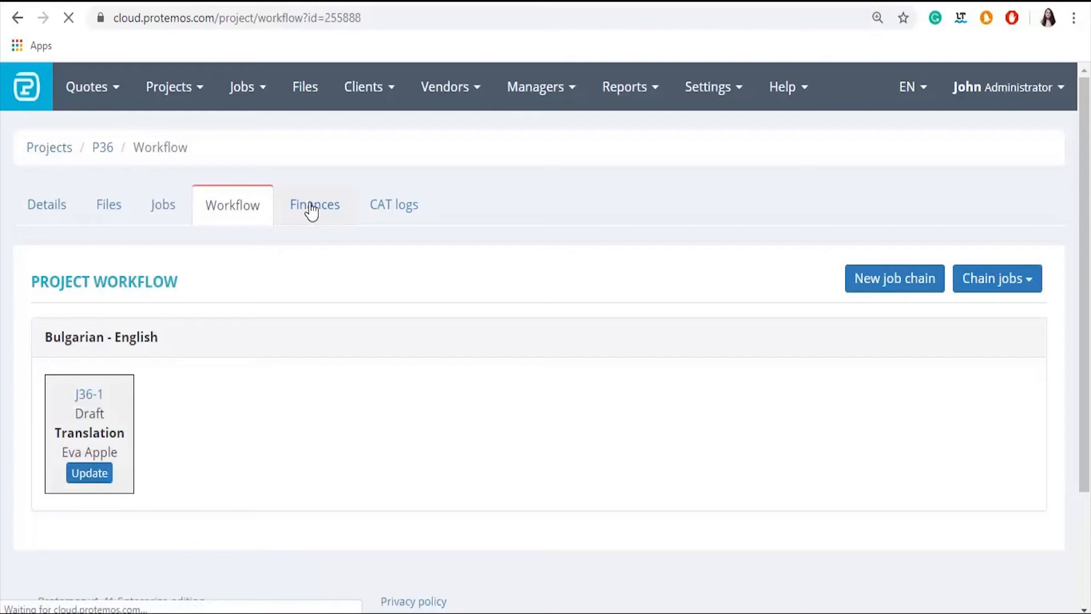
left_click(314, 205)
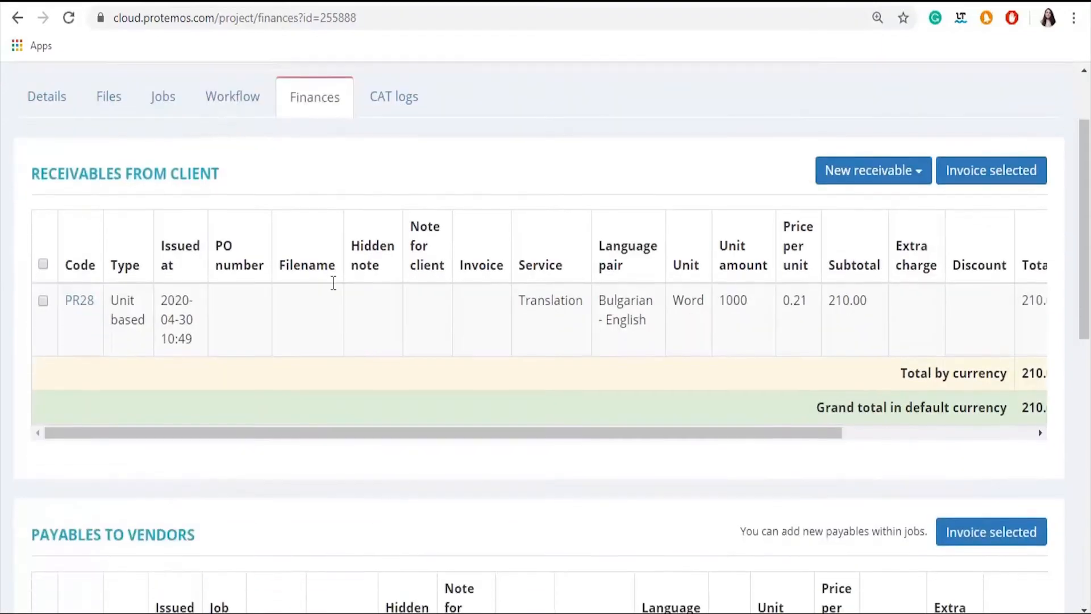
scroll("down", 3)
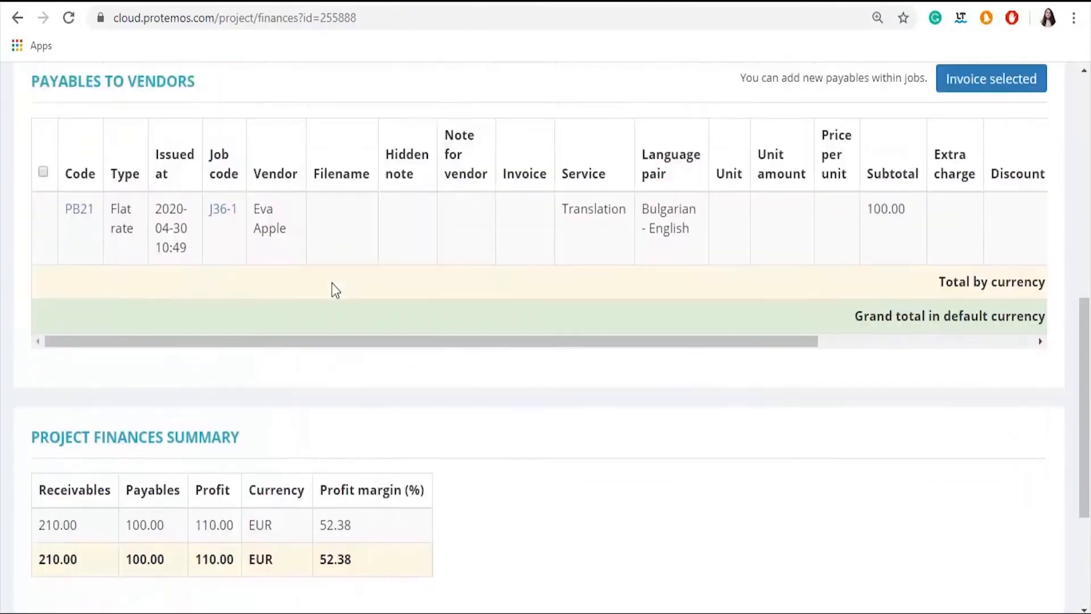
left_click(392, 204)
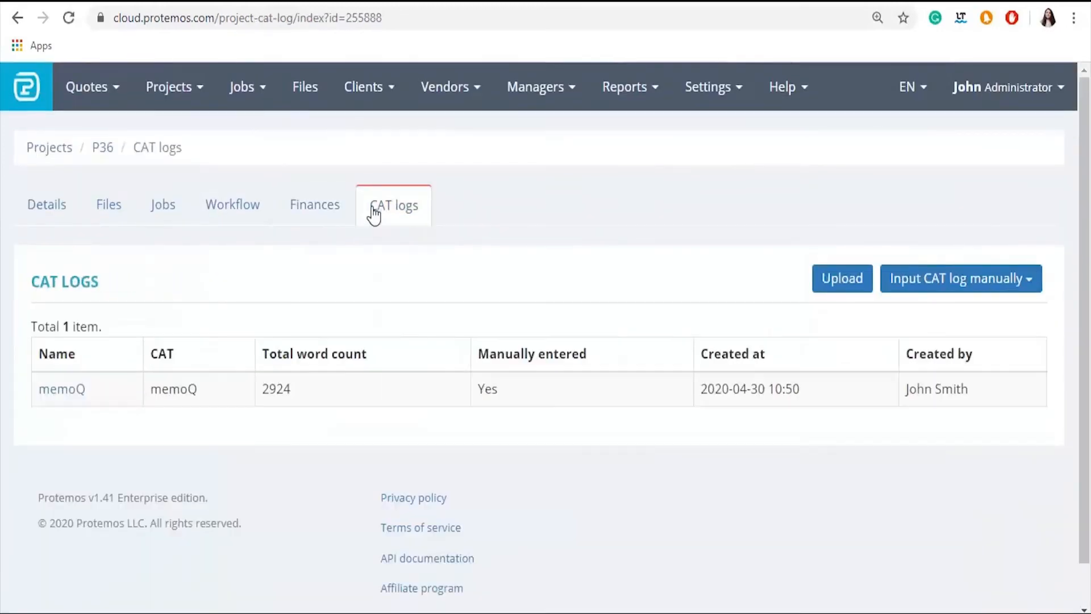